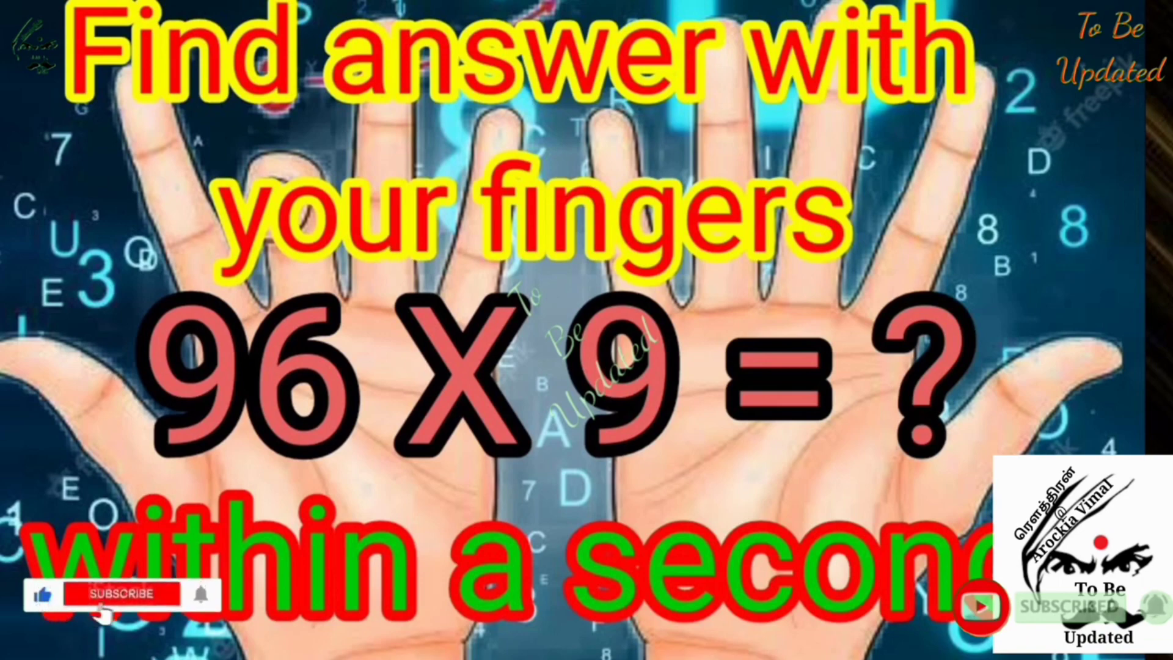
{"action": "left_click", "coordinate": [125, 595]}
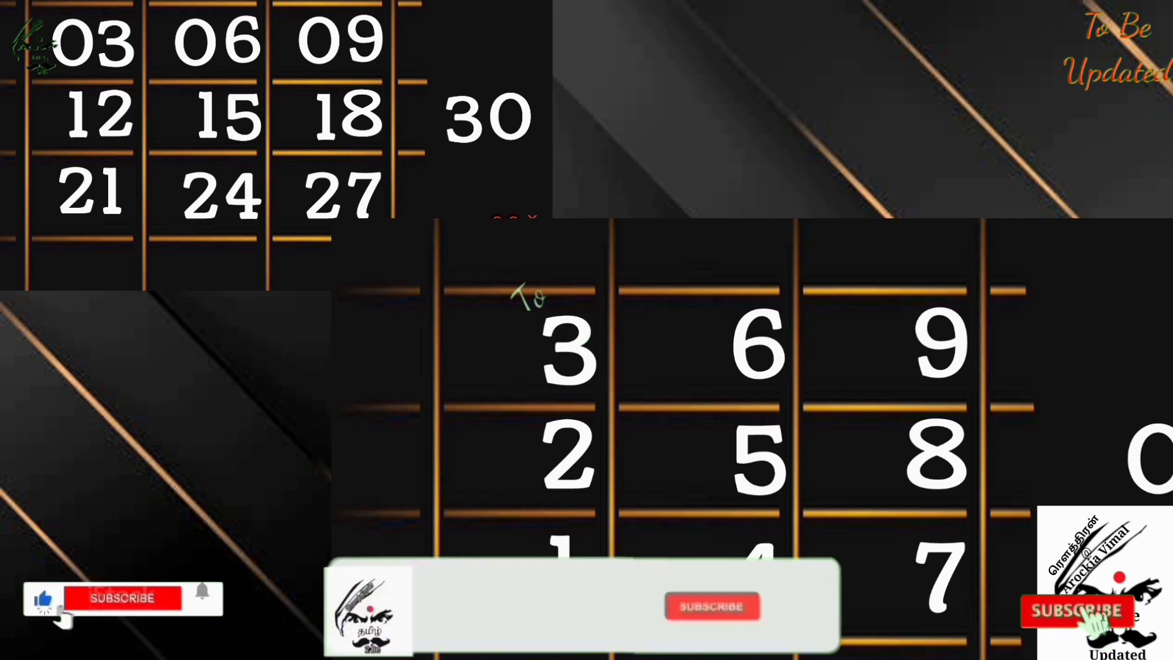
{"action": "left_click", "coordinate": [711, 605]}
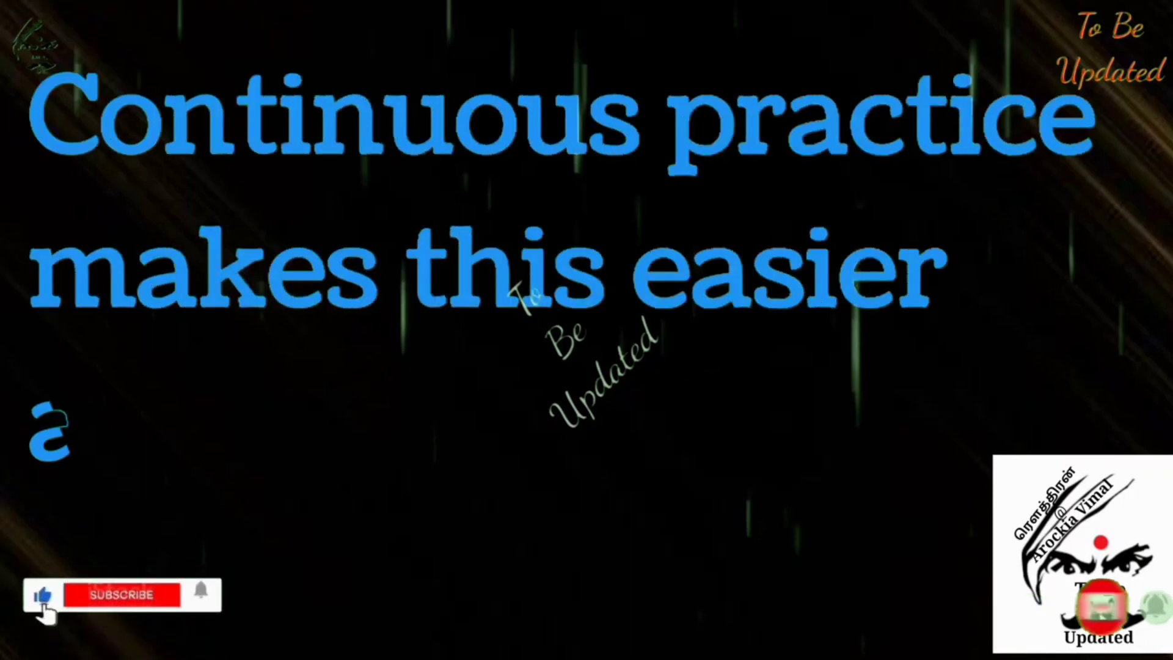
{"action": "left_click", "coordinate": [122, 612]}
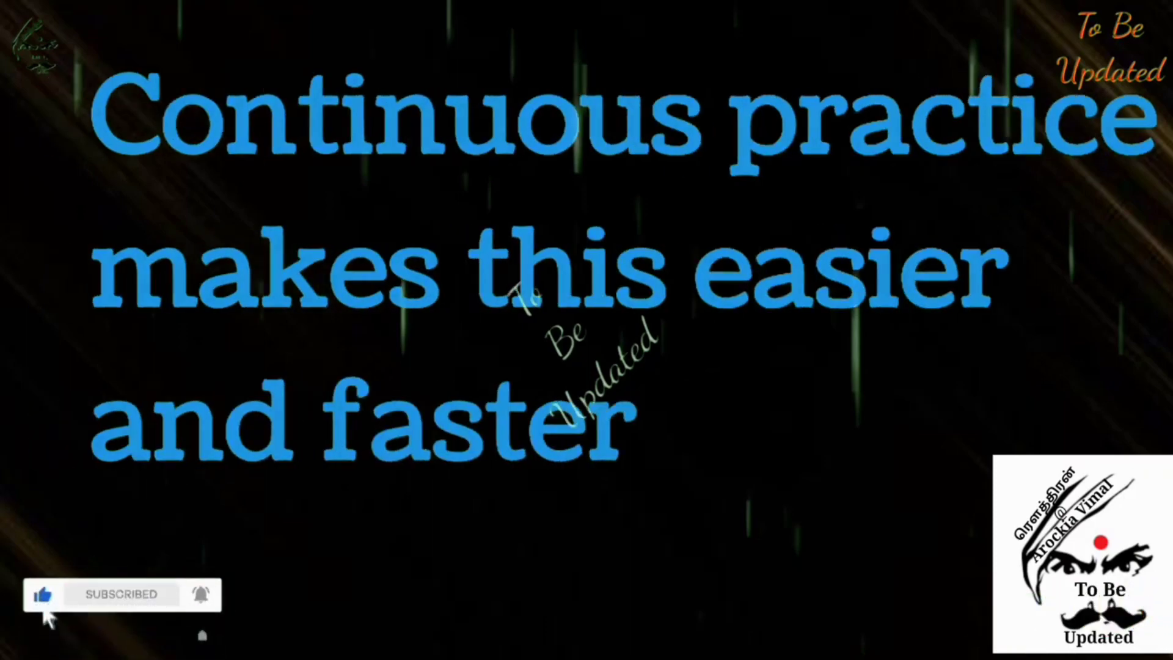